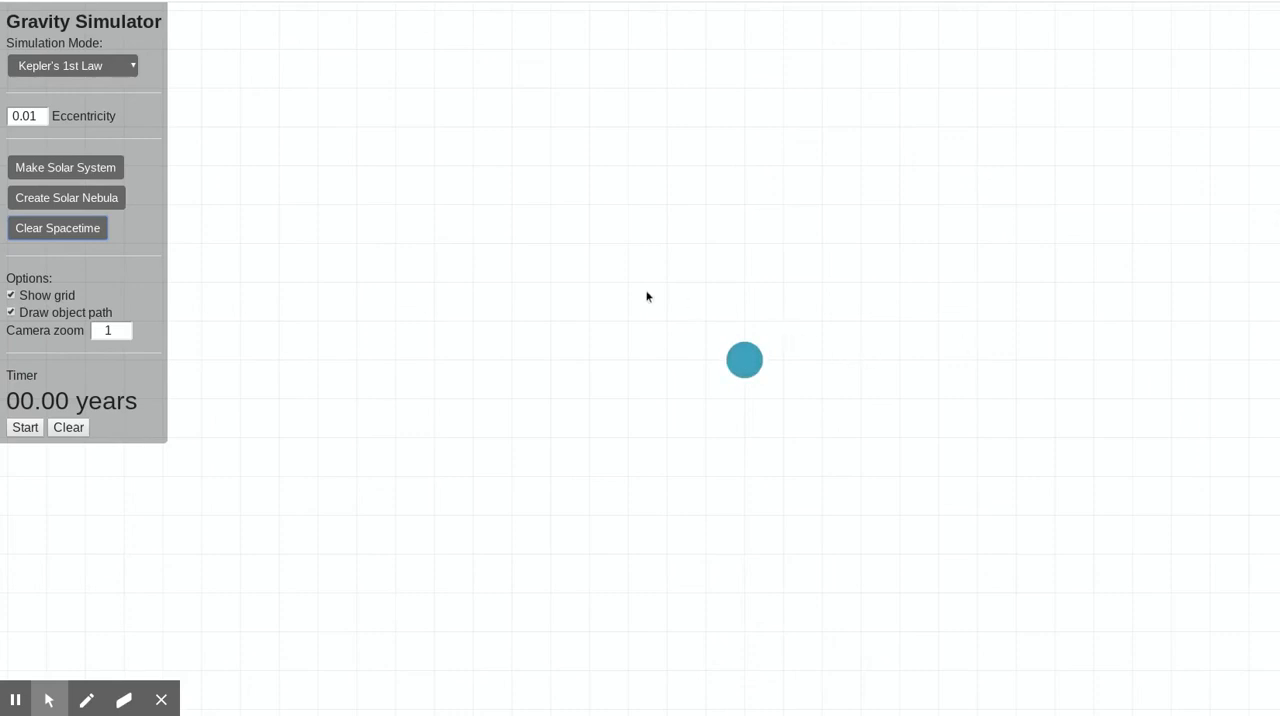
mouse_move(844, 368)
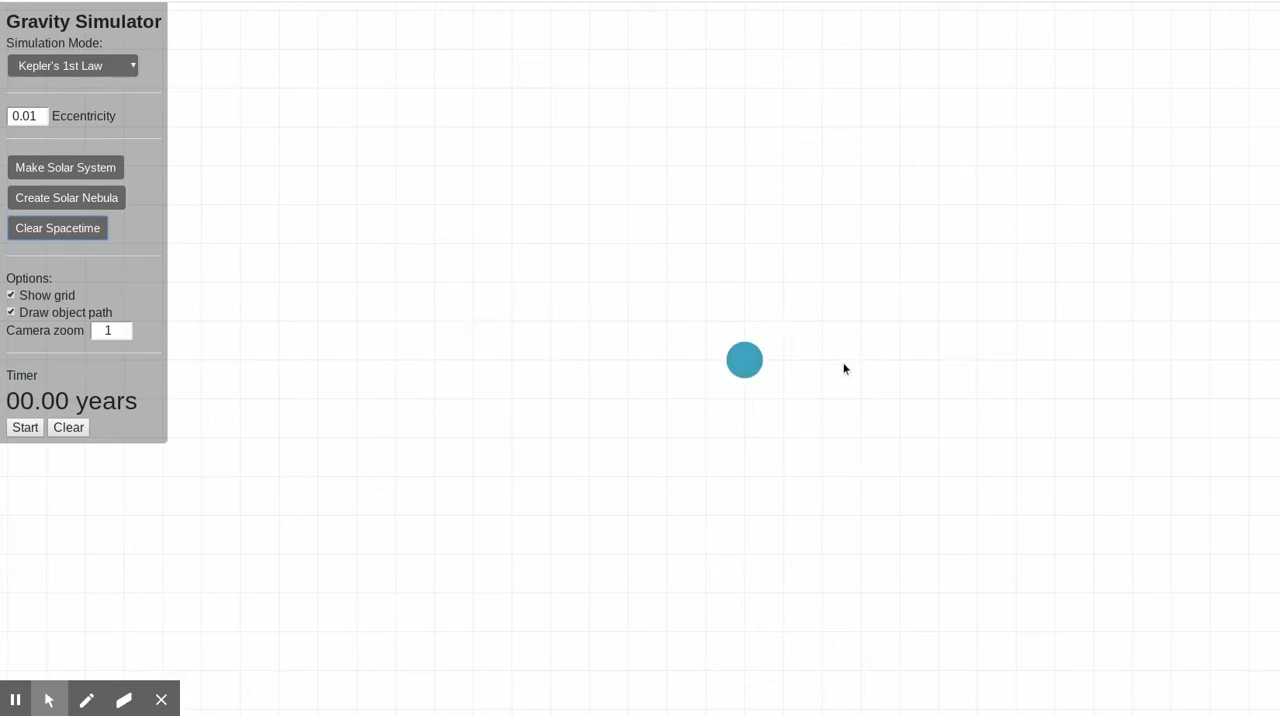
mouse_move(744, 368)
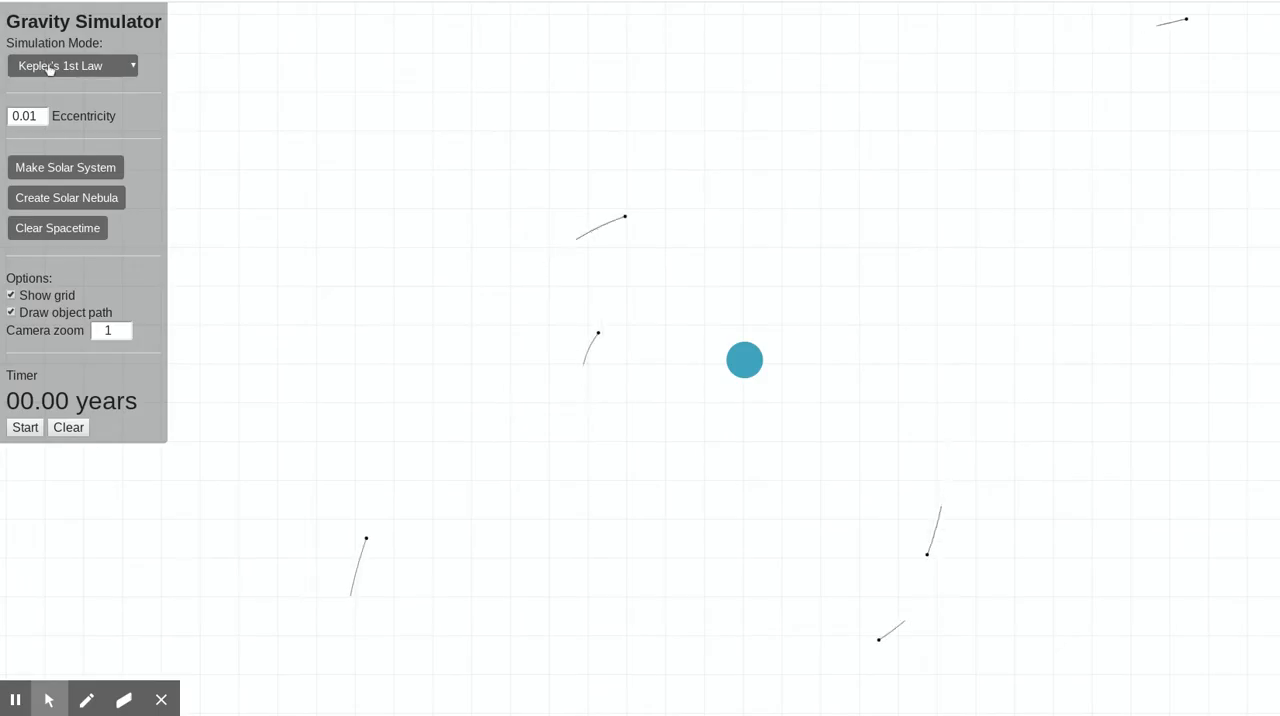
- Switch to Kepler's 2nd Law mode and set the orbit eccentricity to 0.9
left_click(72, 66)
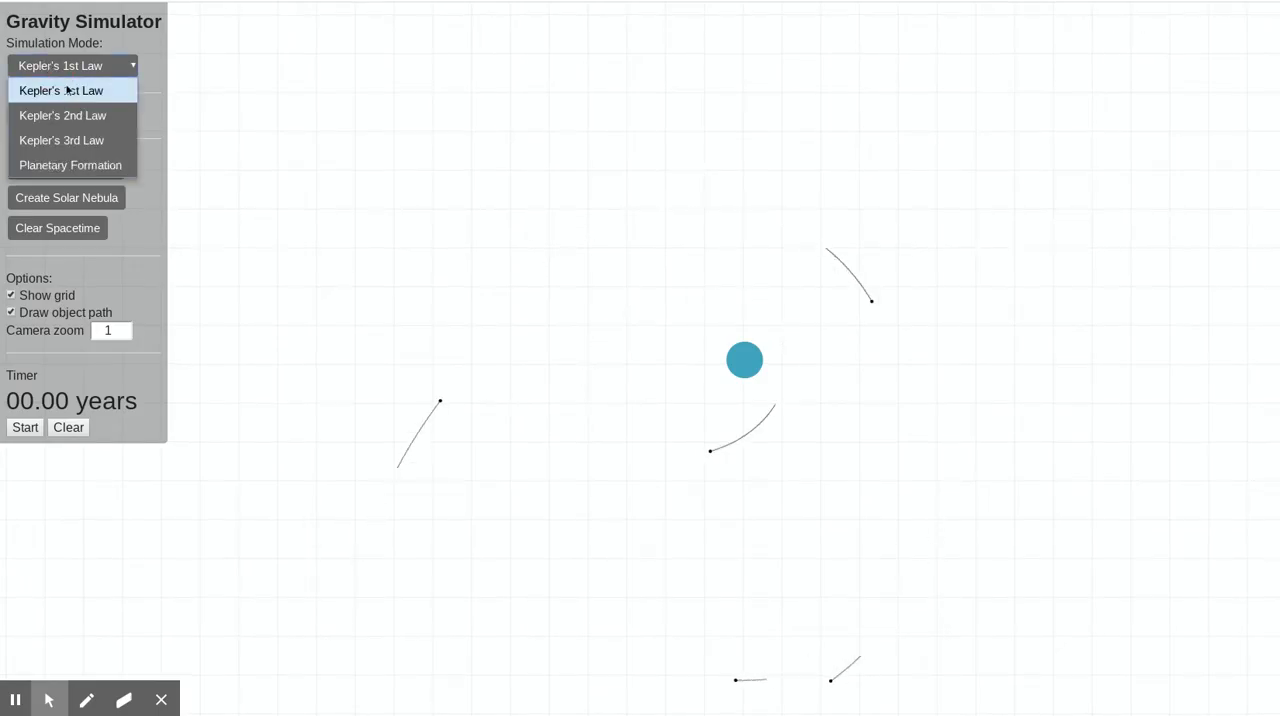
left_click(62, 116)
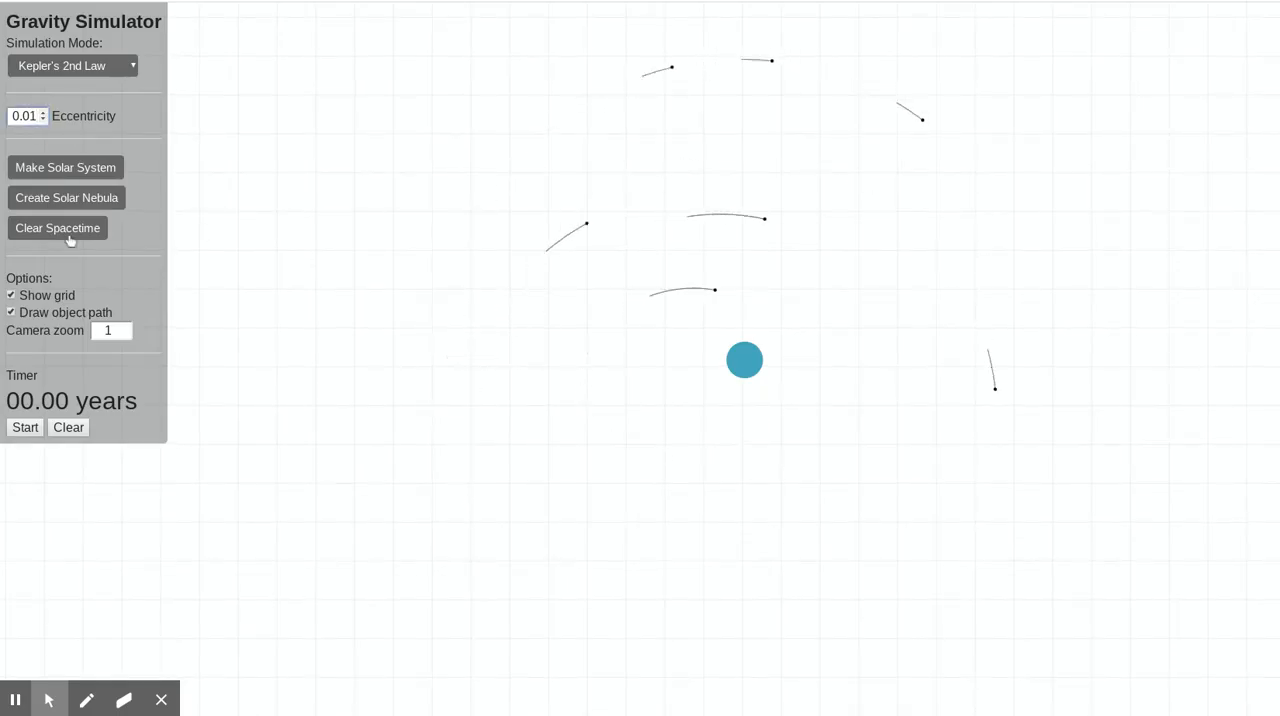
left_click(24, 116)
type("0.9")
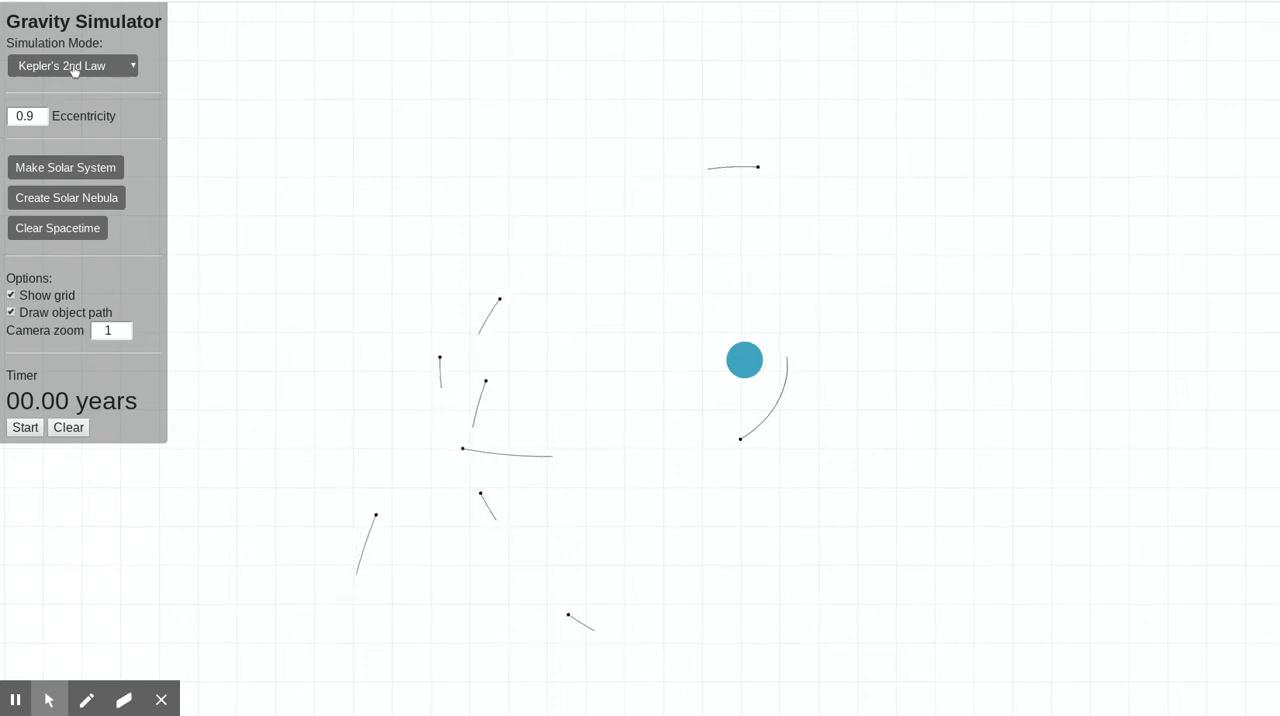
- Return to Kepler's 1st Law mode and clear spacetime of all planets
left_click(72, 64)
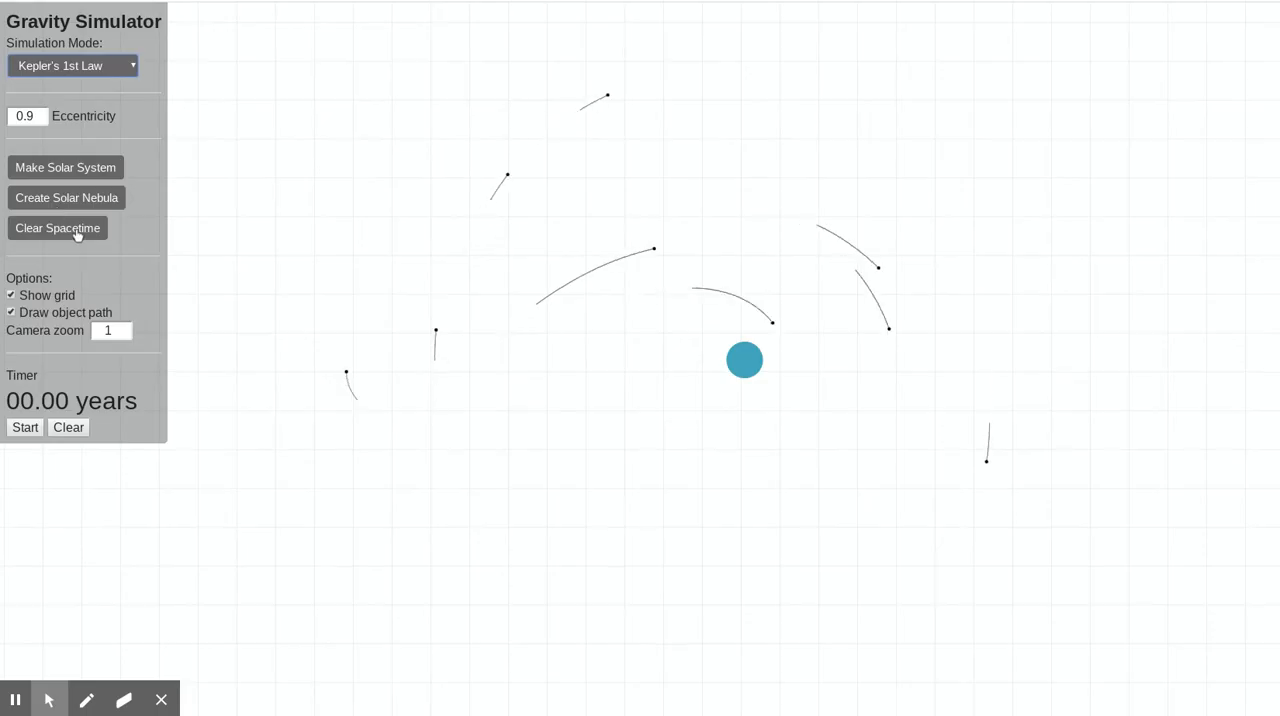
left_click(56, 228)
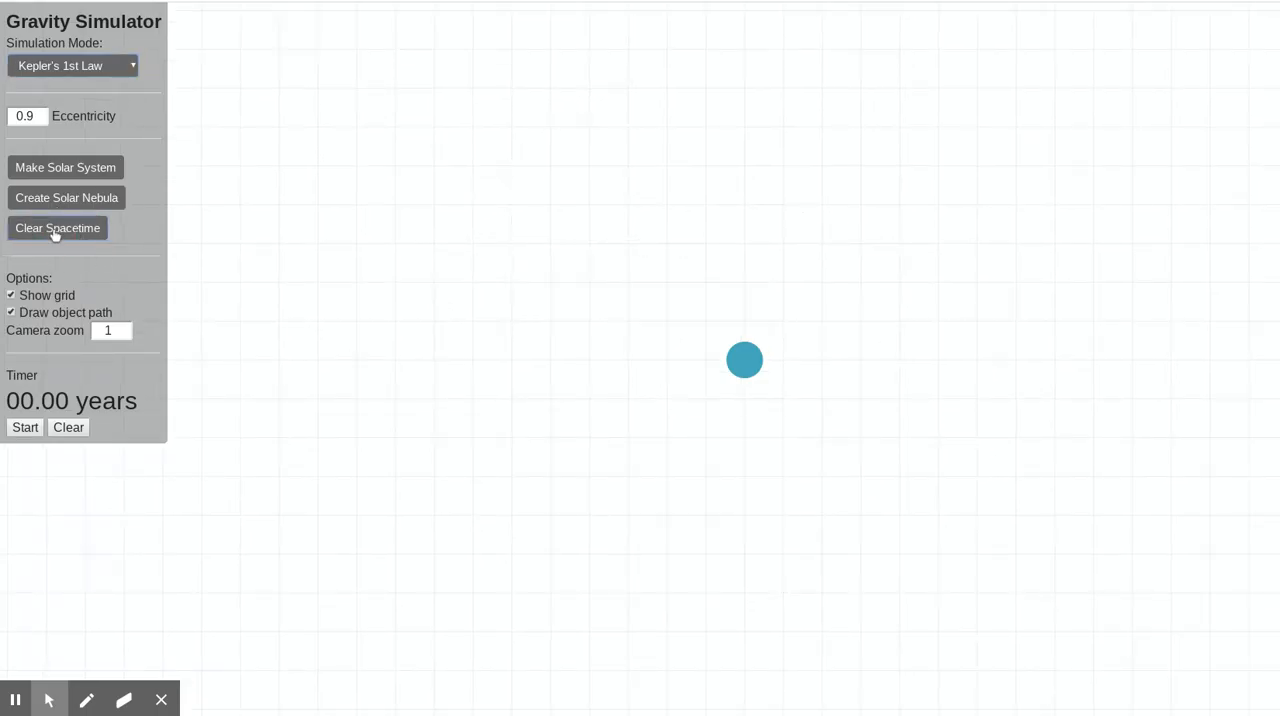
mouse_move(80, 168)
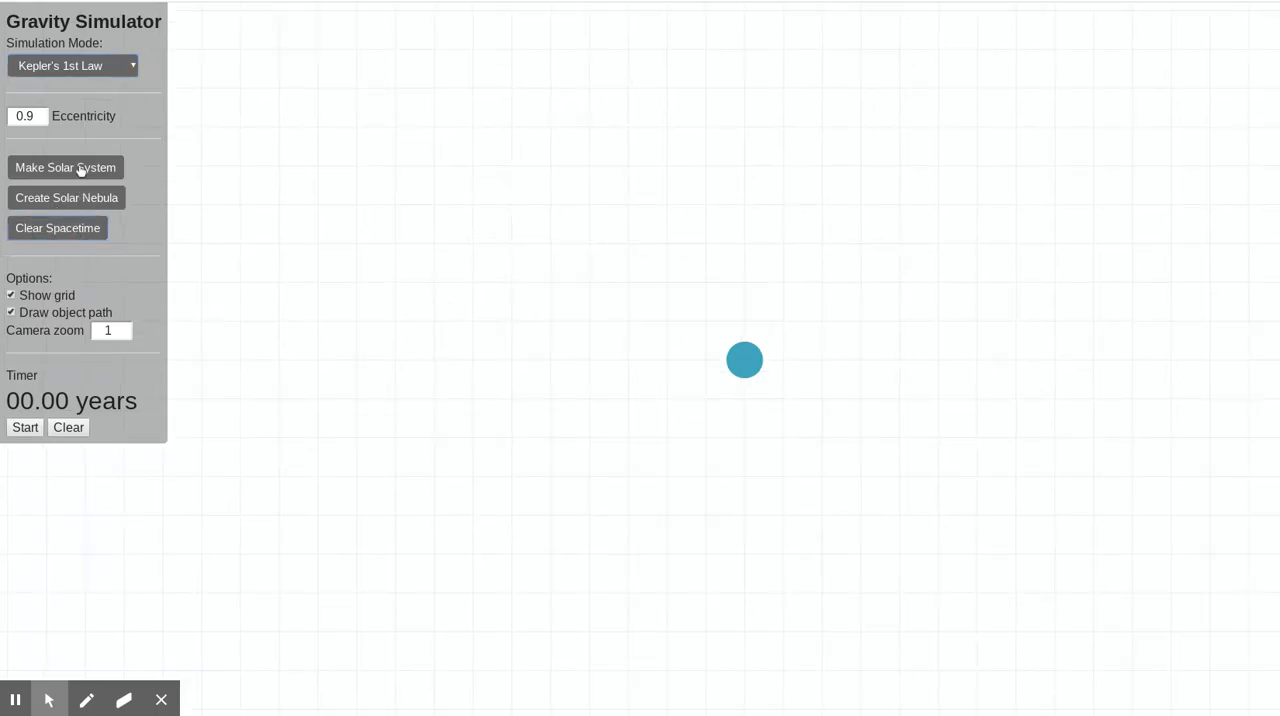
- Generate a ready-made solar system of planets orbiting the blue star
left_click(64, 168)
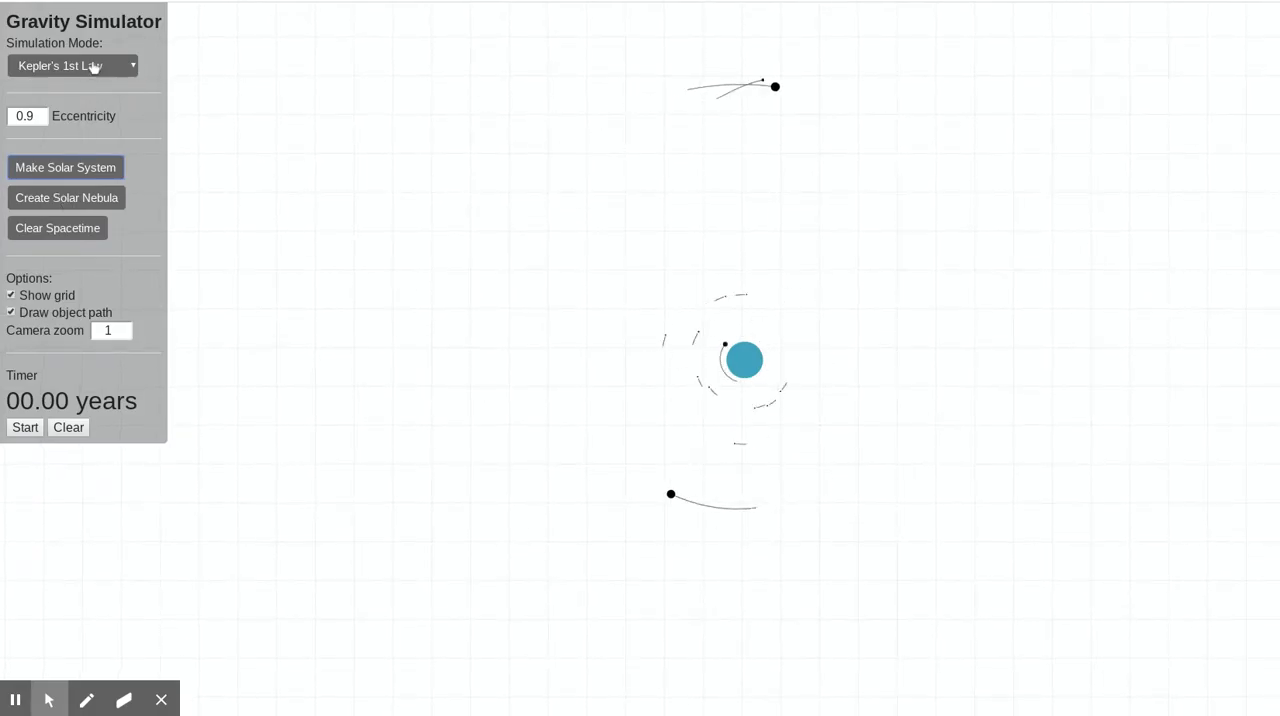
- Try Planetary Formation mode and create a first solar nebula around the star
left_click(76, 68)
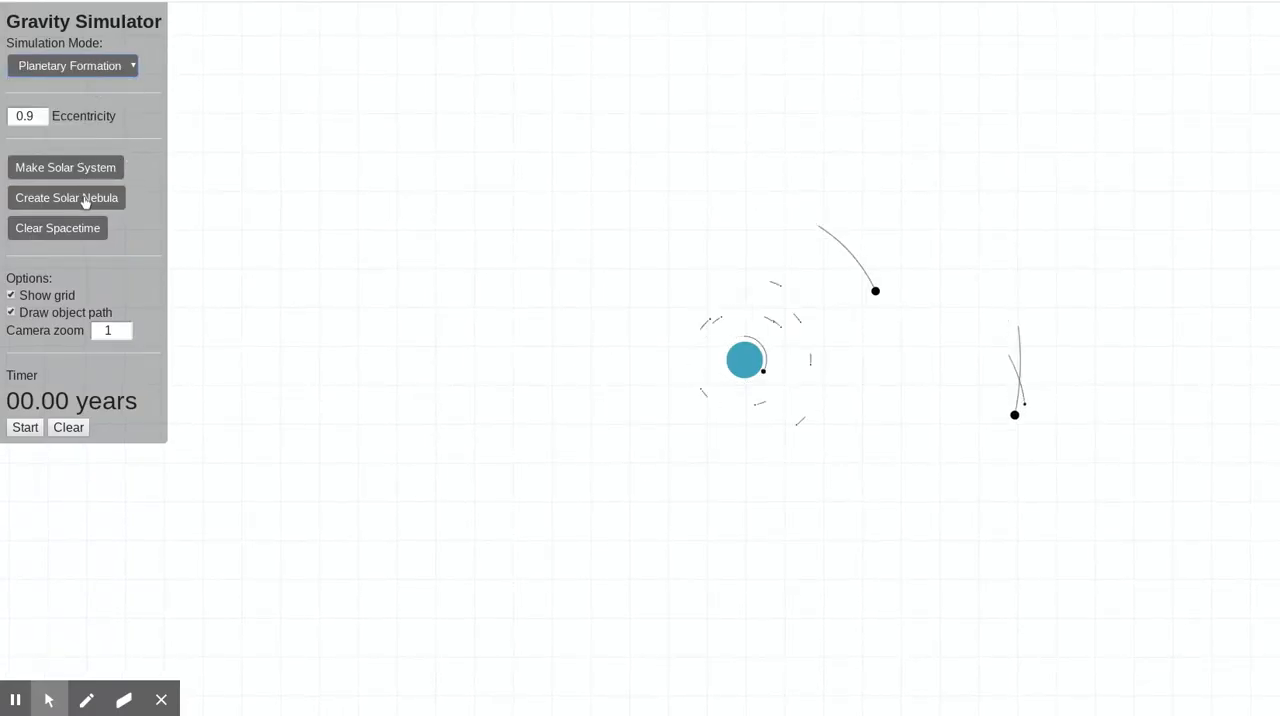
left_click(66, 196)
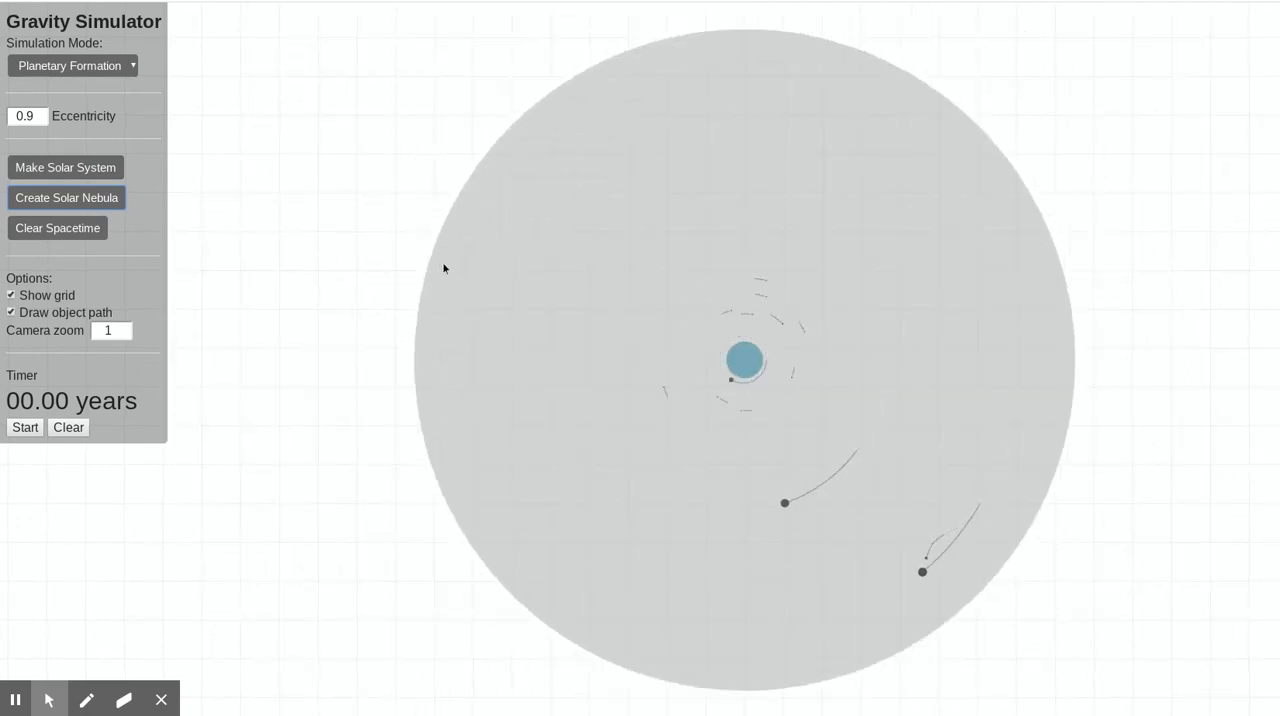
left_click(36, 116)
type("0")
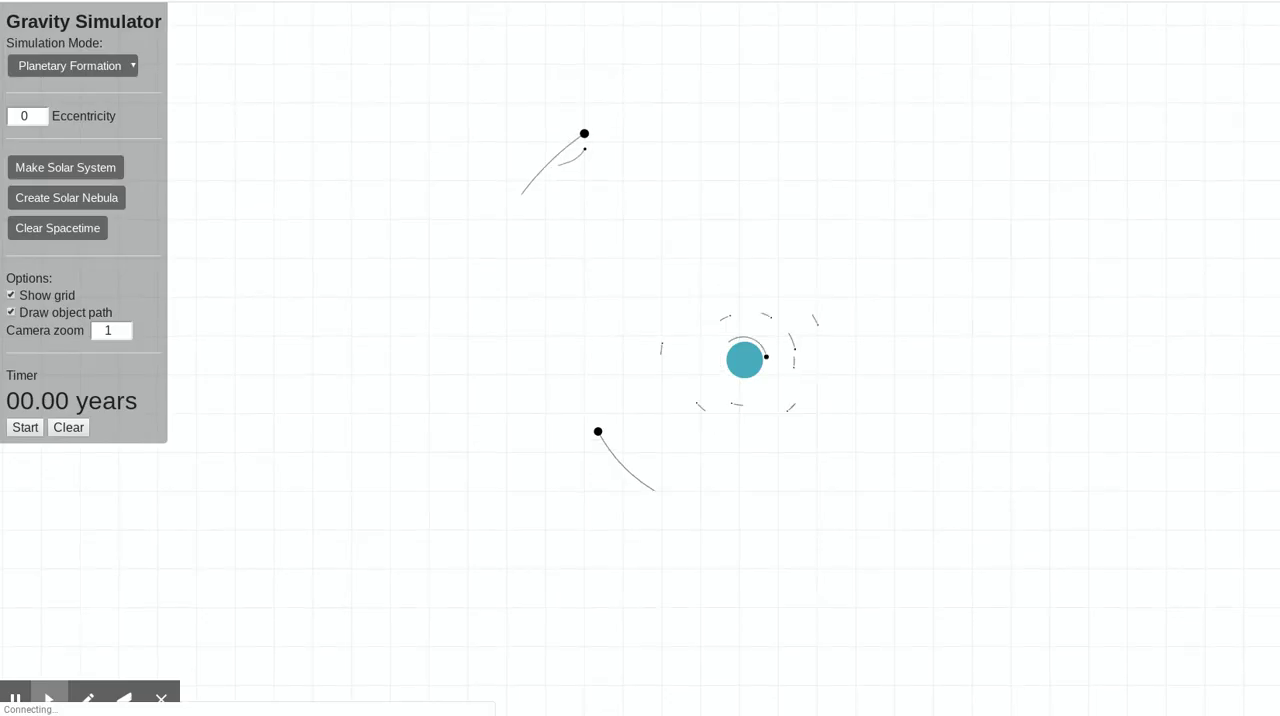
- Choose Planetary Formation mode again and create a solar nebula of orbiting bodies
left_click(72, 66)
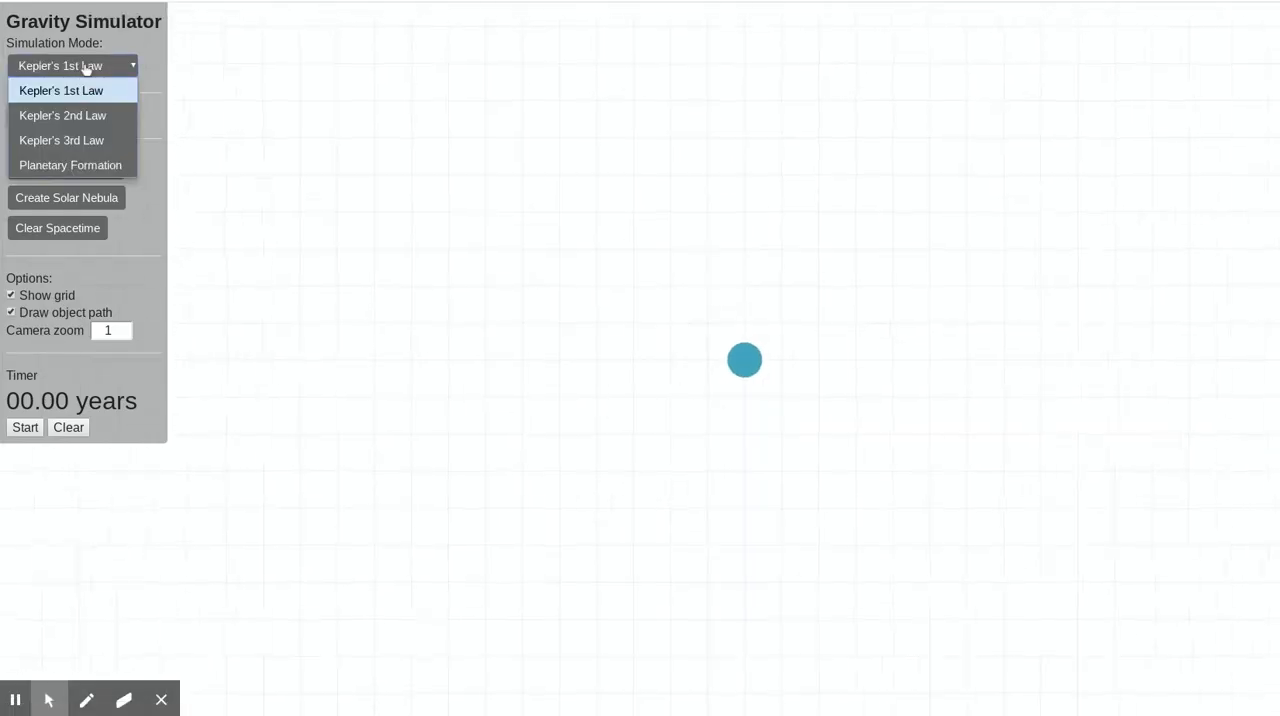
left_click(70, 164)
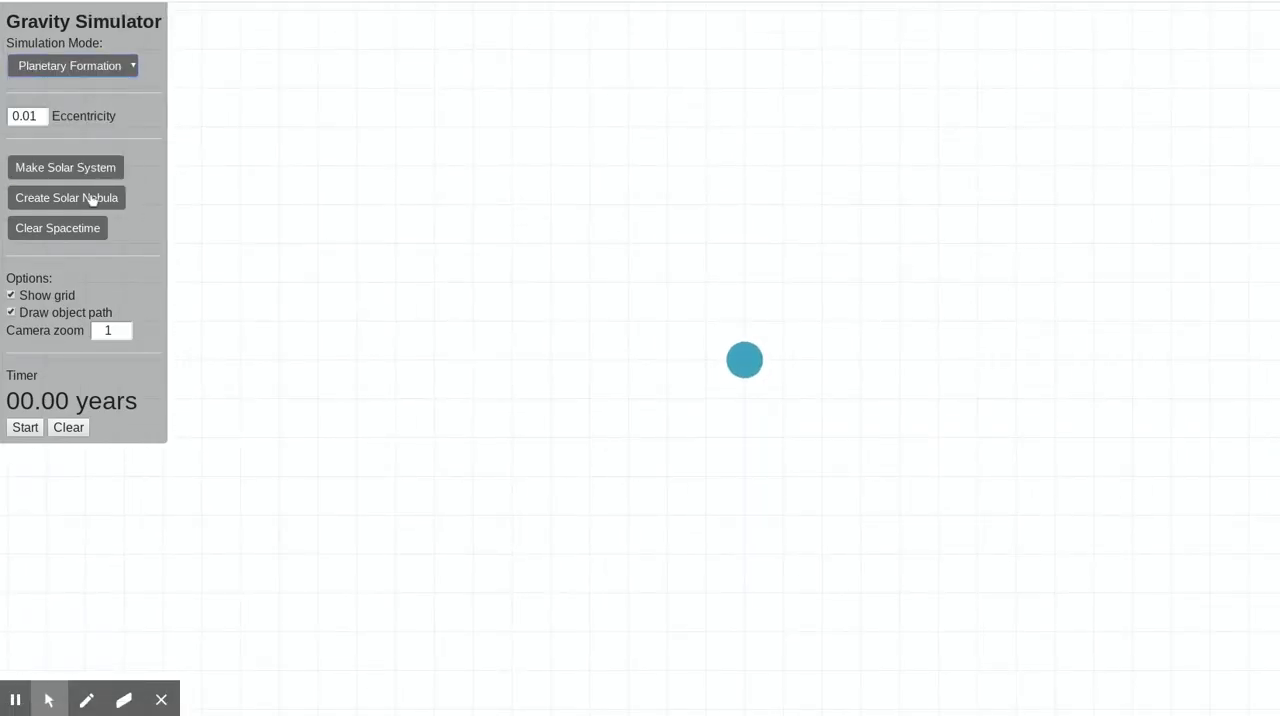
left_click(66, 196)
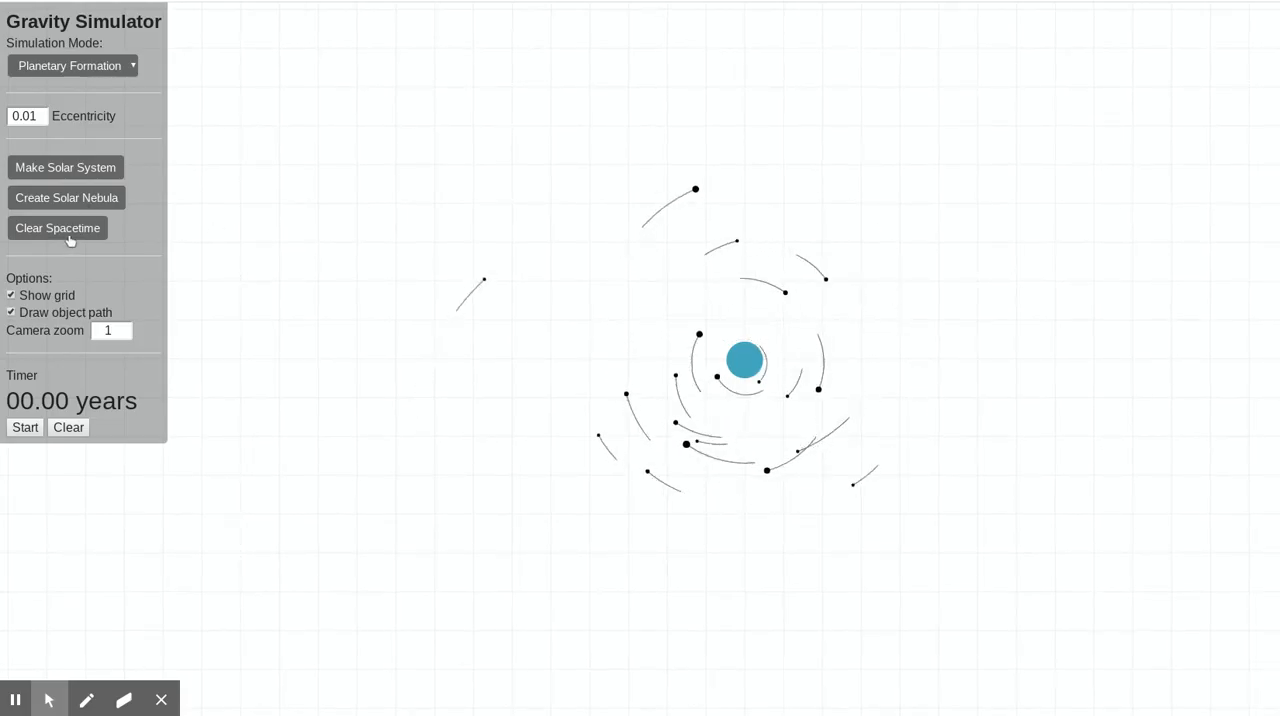
- Clear spacetime, toggle Draw object path off and back on, and keep camera zoom at 1.0
left_click(56, 228)
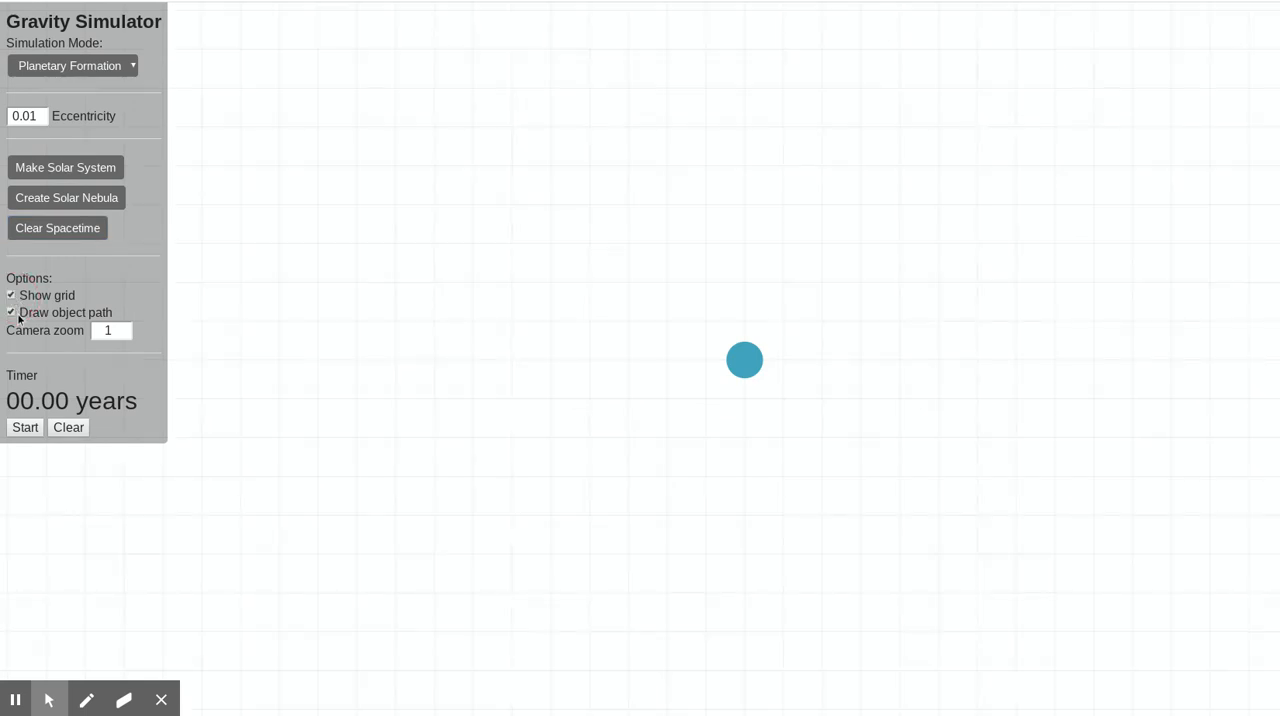
left_click(10, 312)
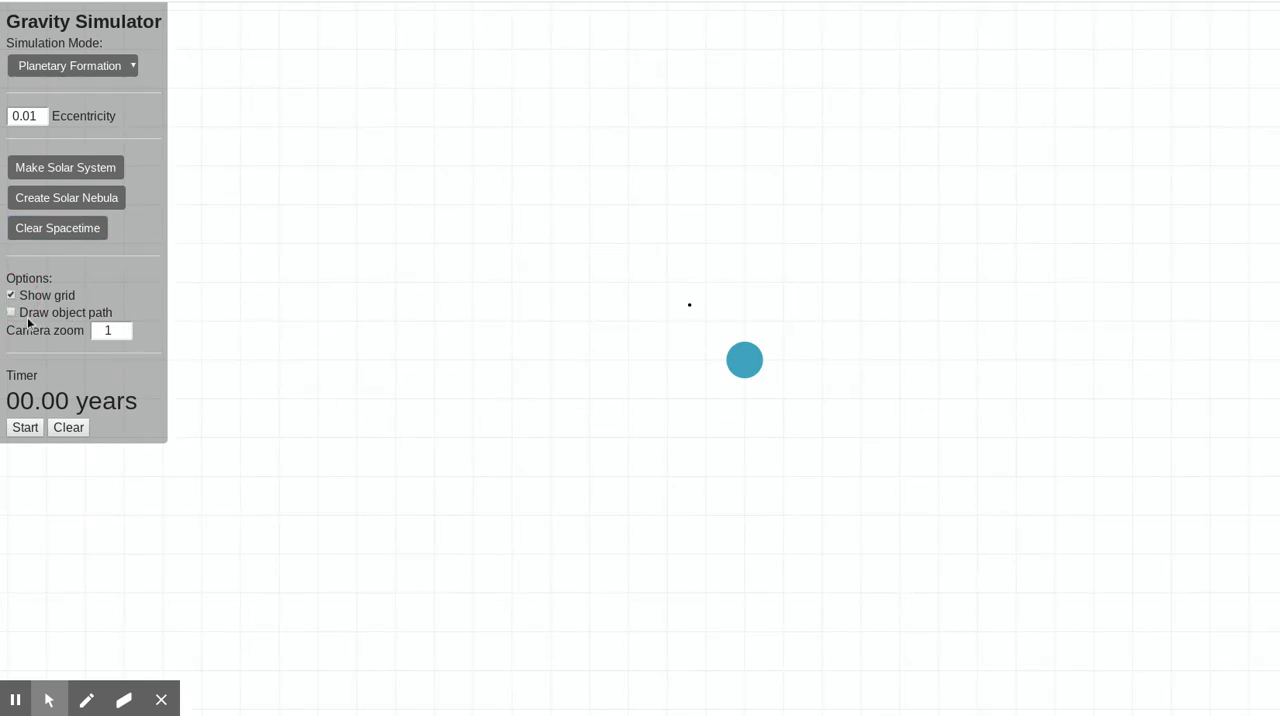
left_click(12, 312)
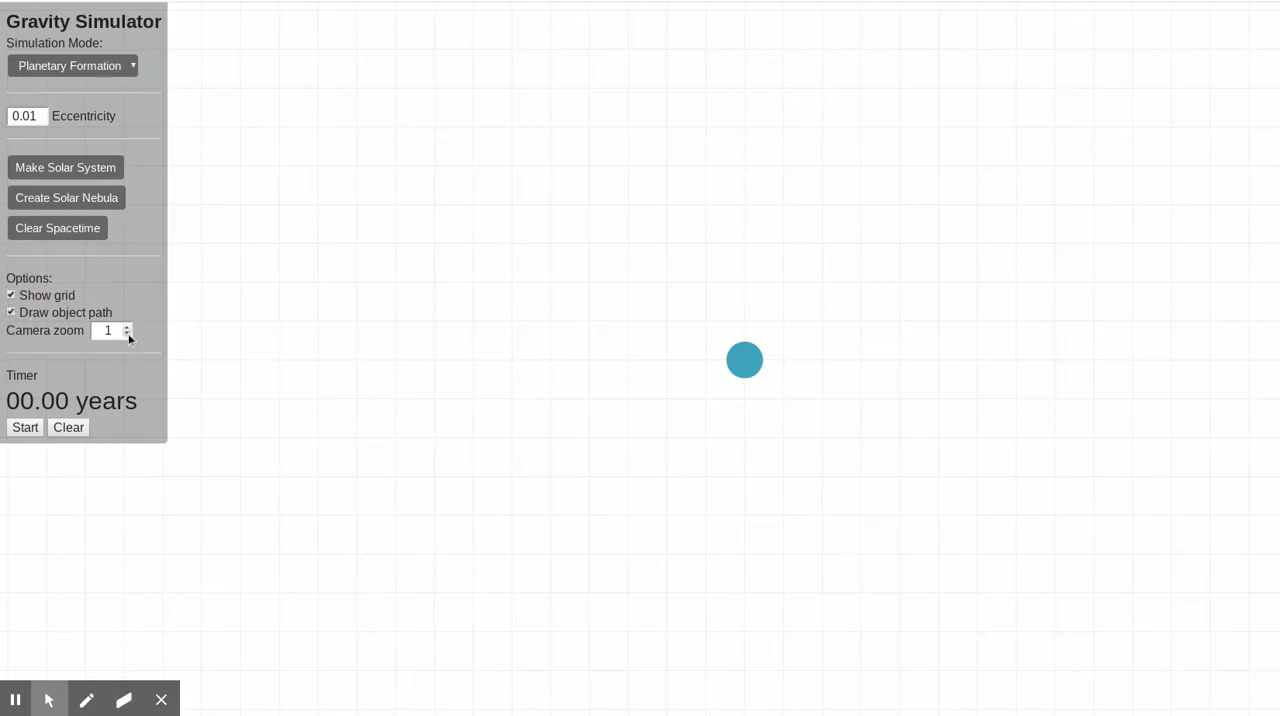
left_click(128, 336)
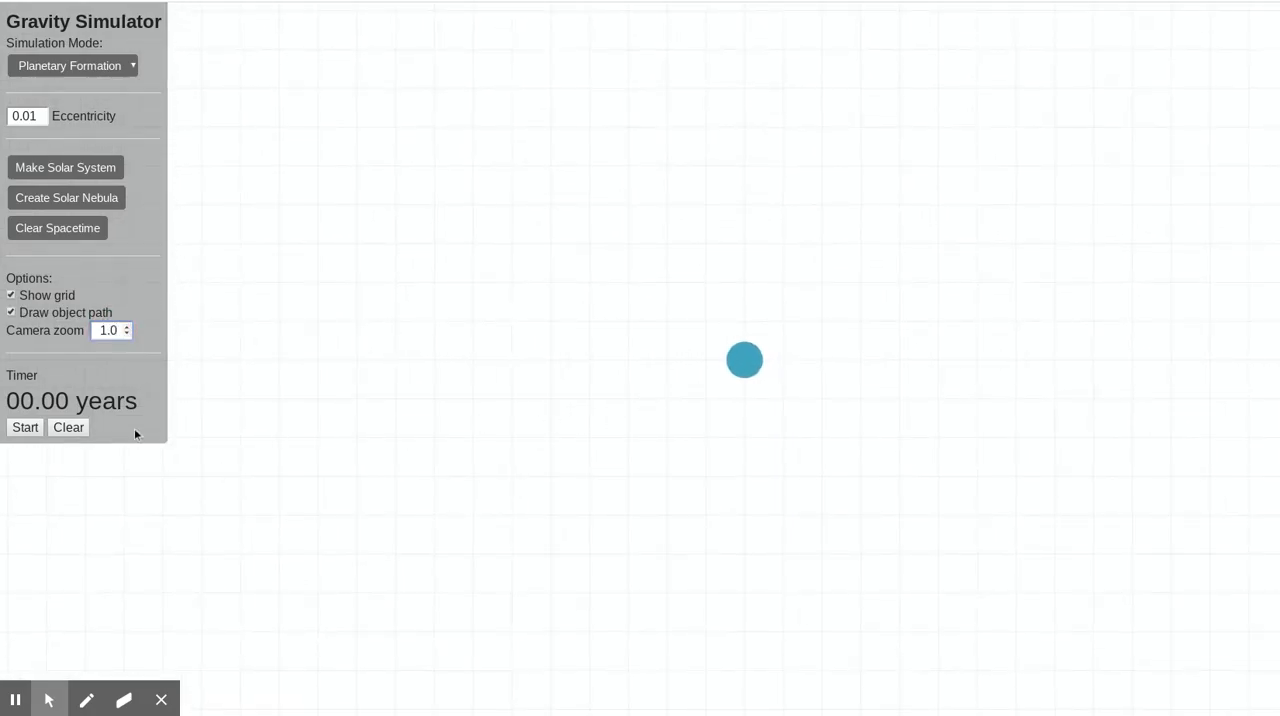
left_click(24, 428)
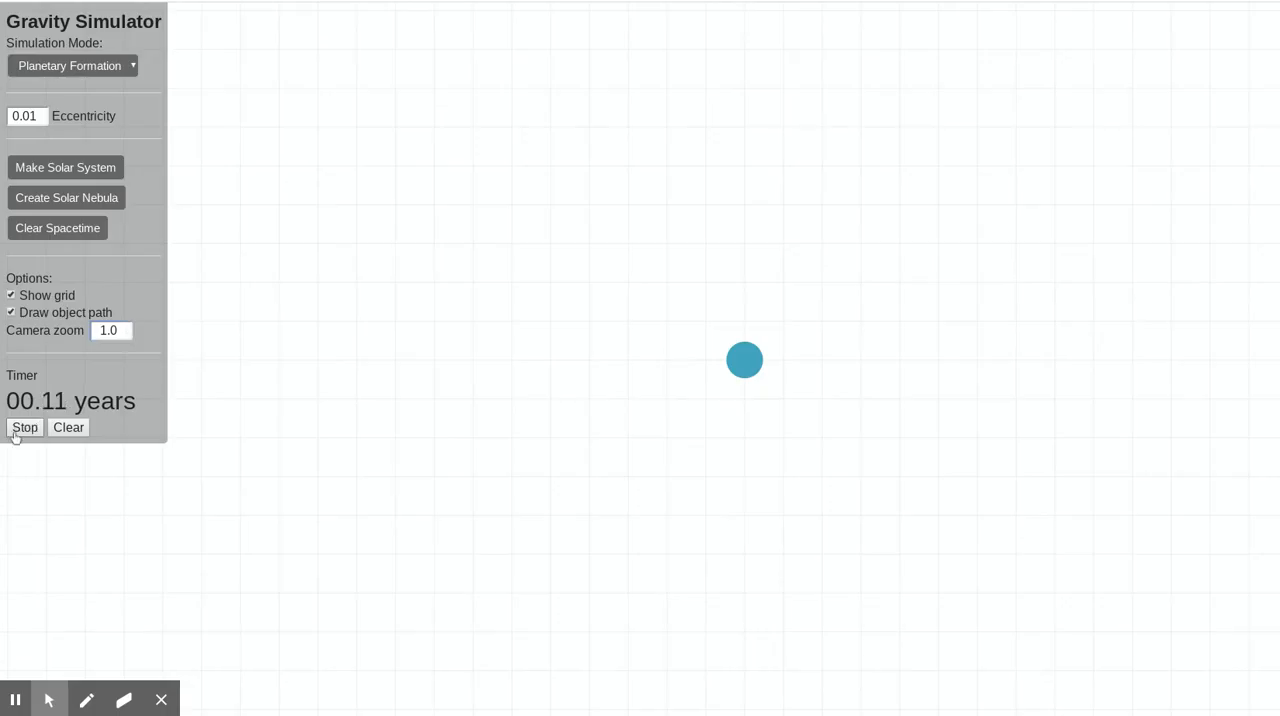
left_click(24, 428)
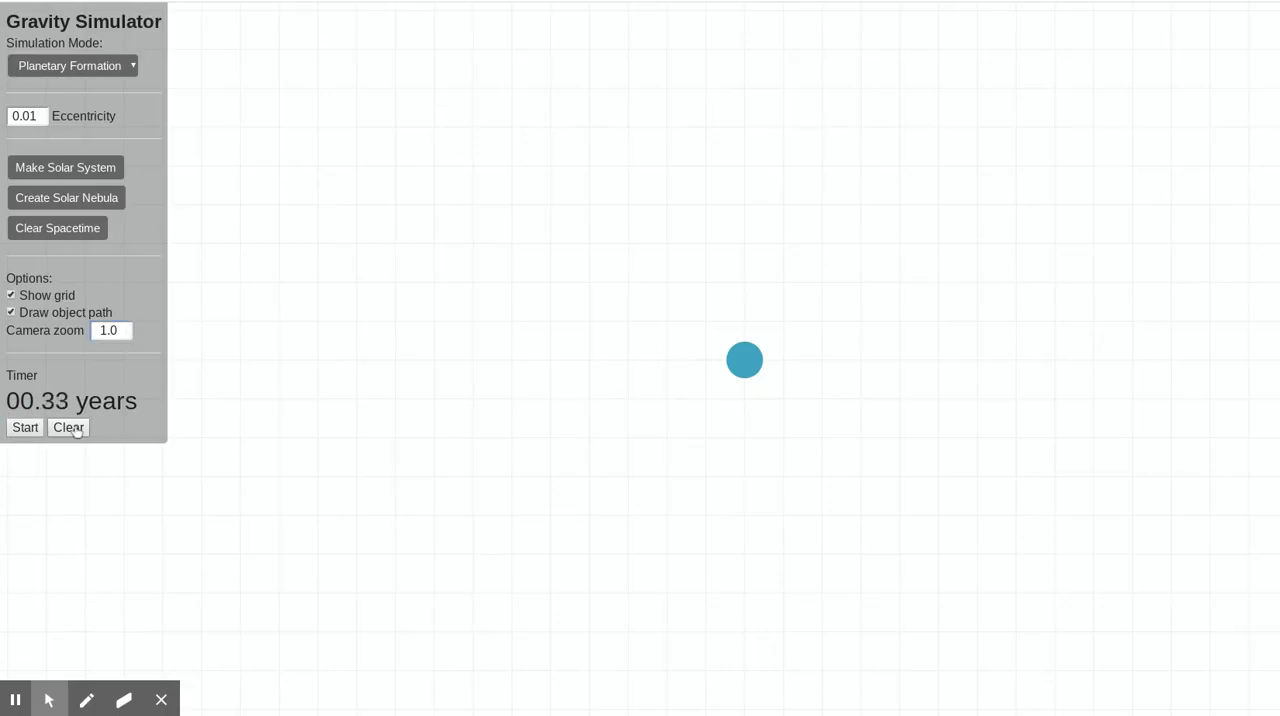
left_click(68, 428)
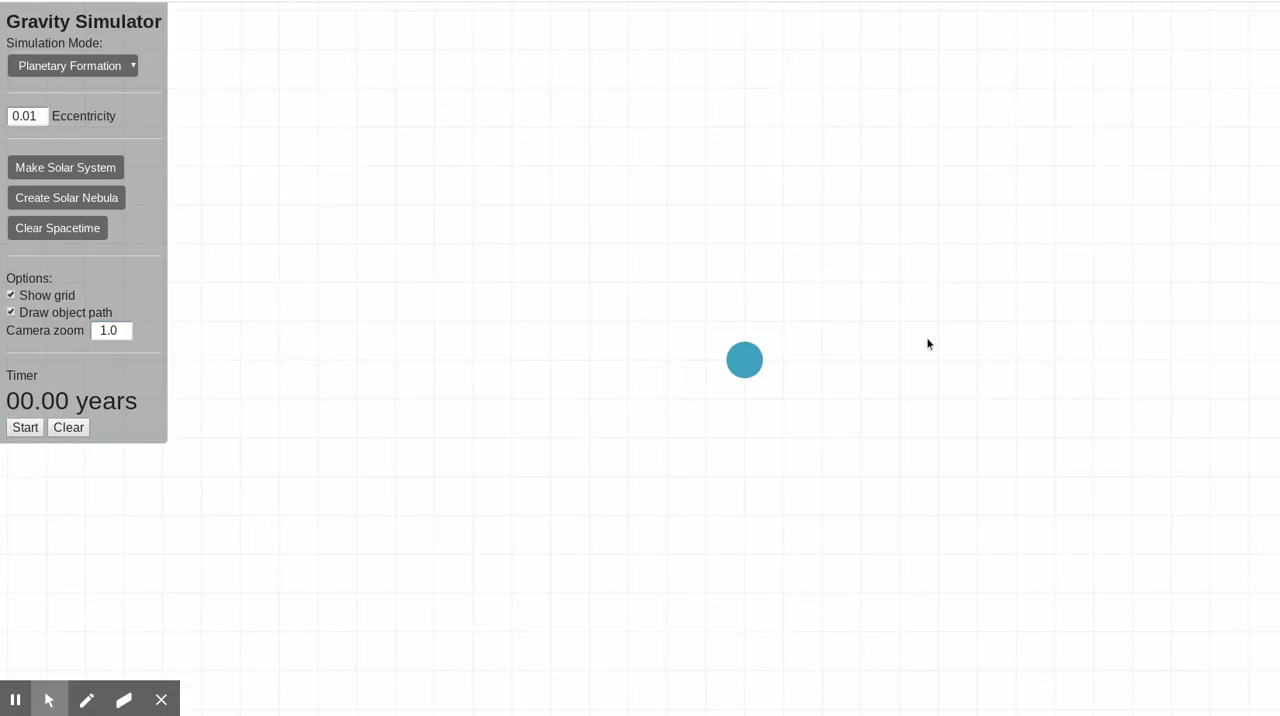
left_click(24, 428)
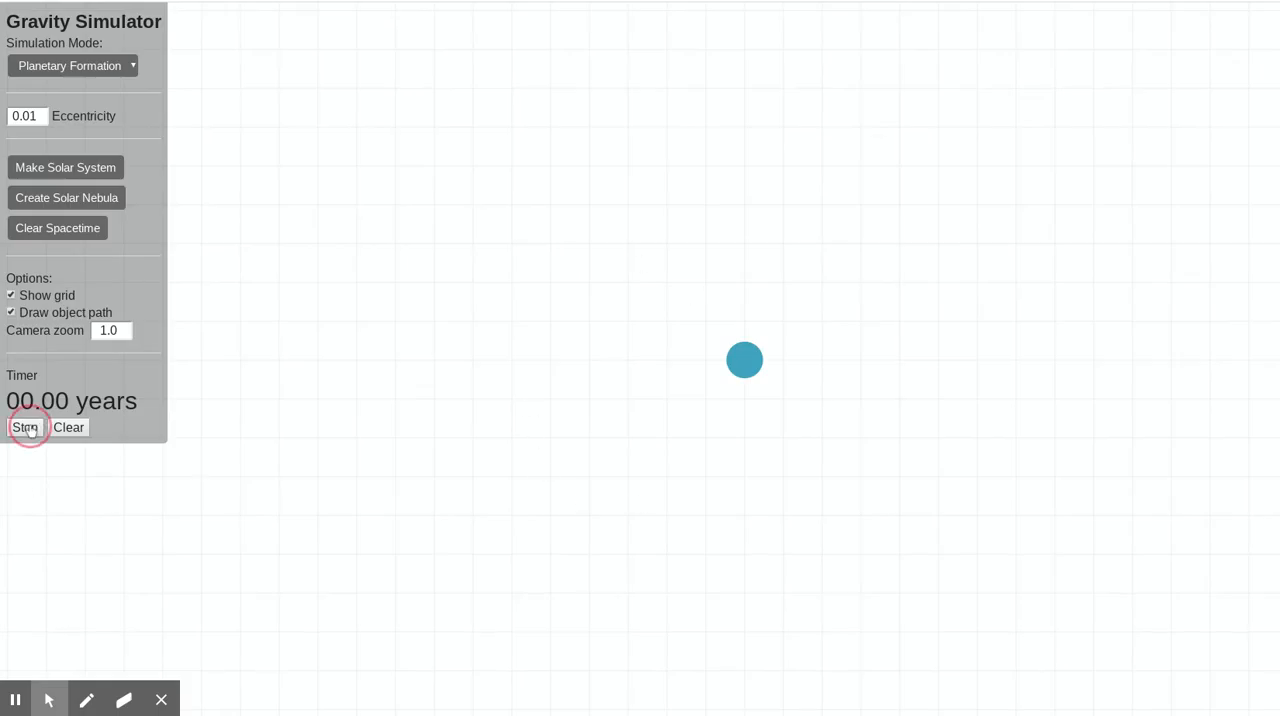
left_click(24, 428)
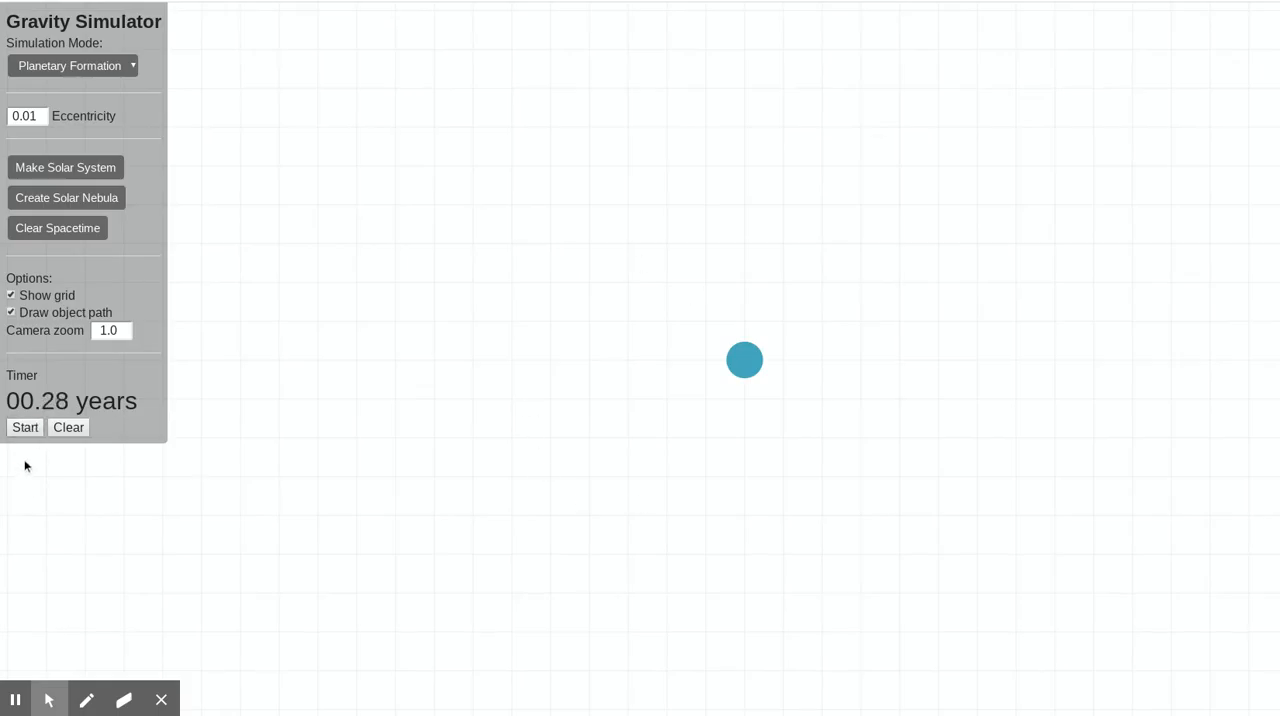
left_click(68, 428)
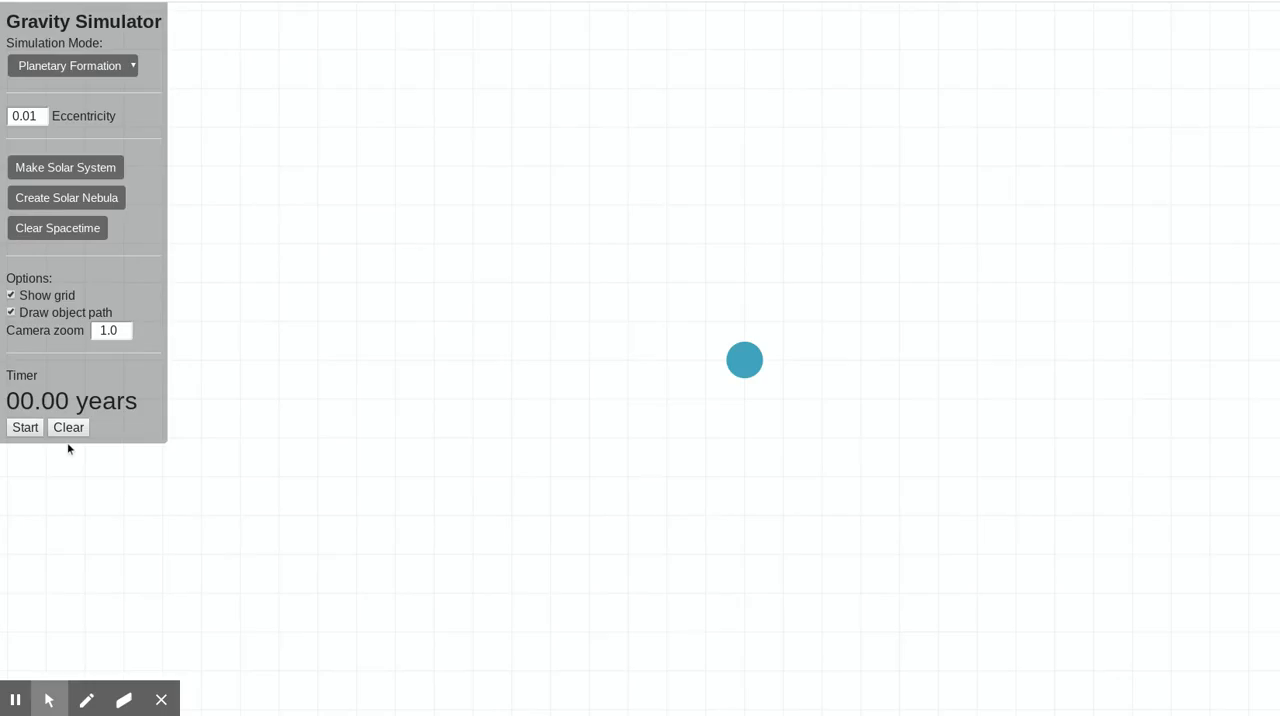
mouse_move(856, 344)
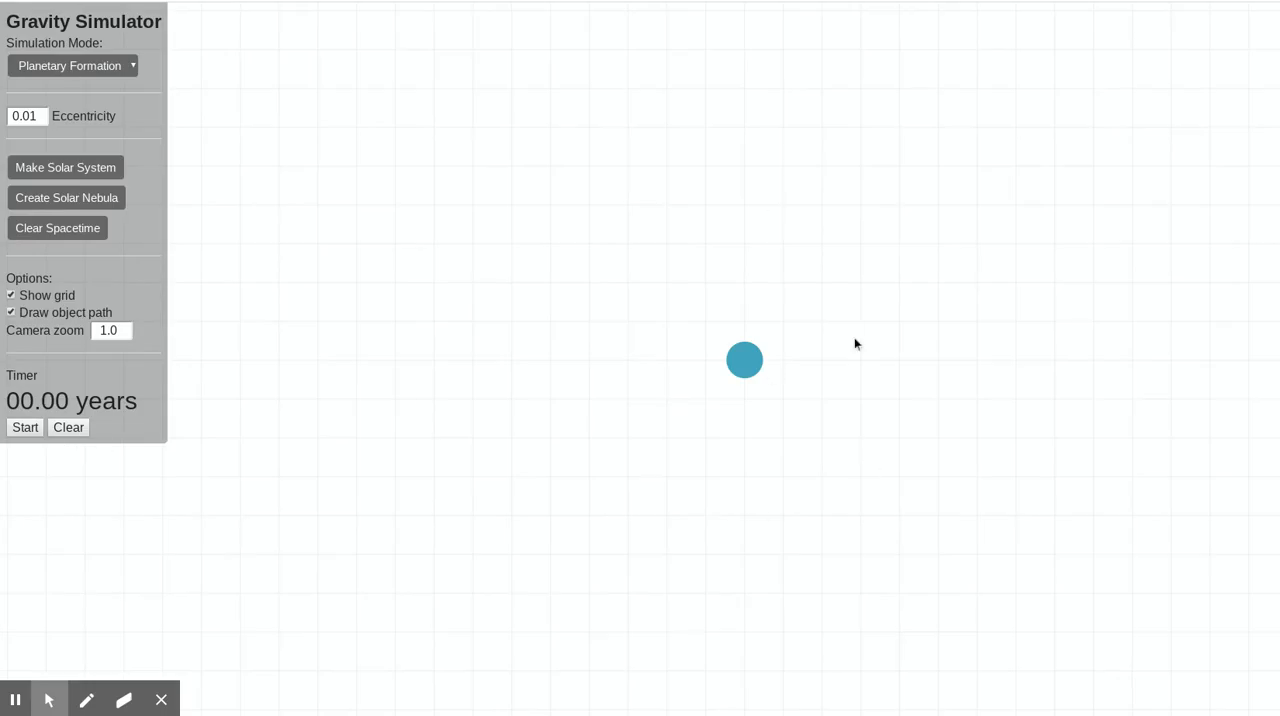
mouse_move(1086, 204)
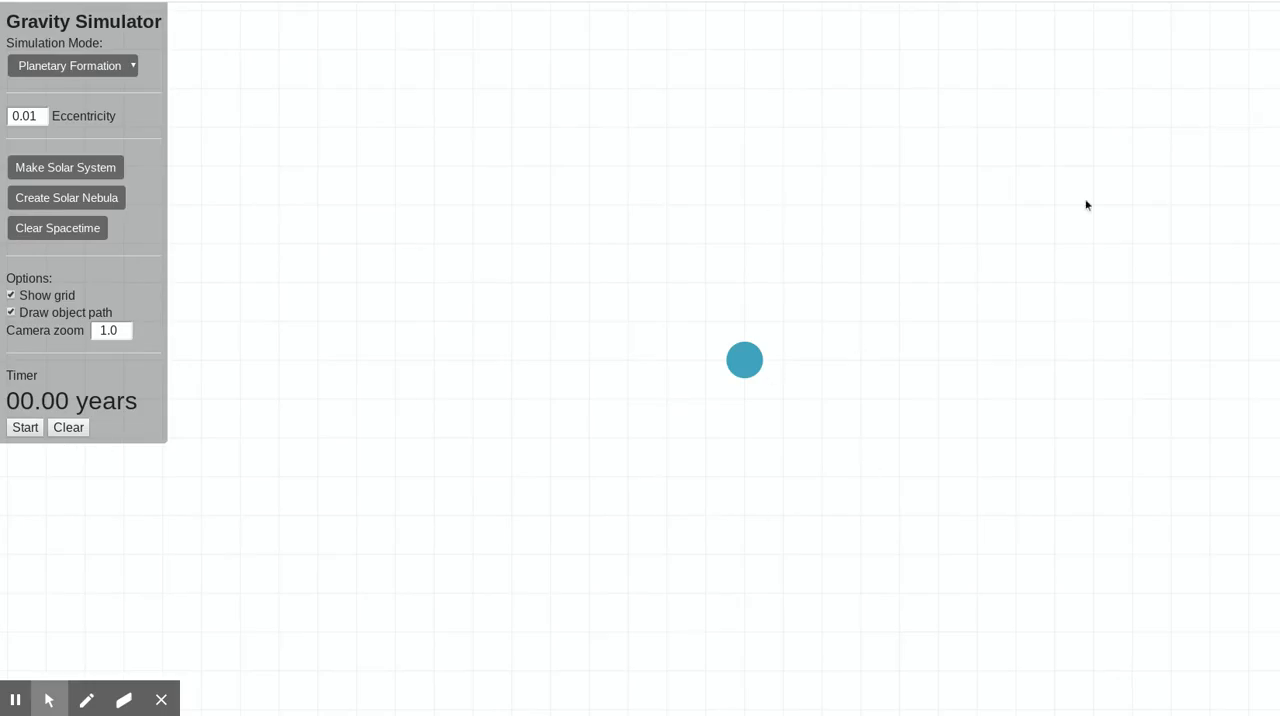